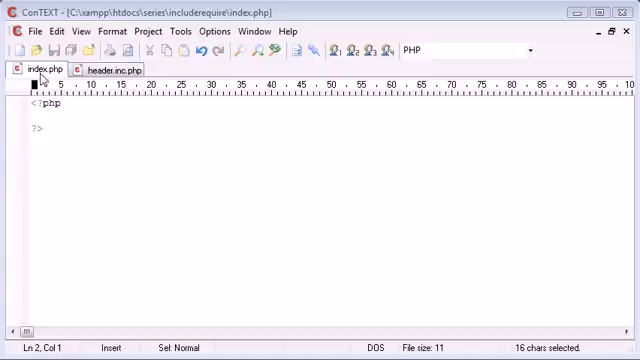
Switch from the index.php tab to the header.inc.php tab
left_click(113, 70)
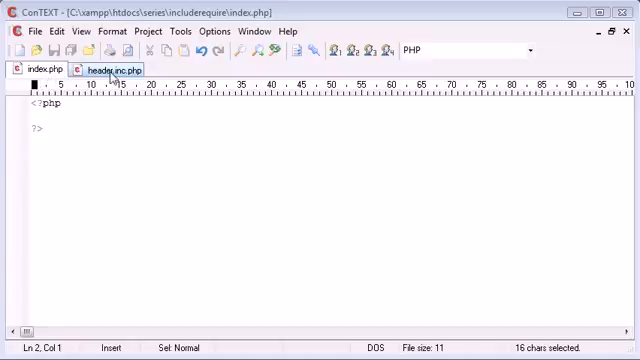
left_click(108, 70)
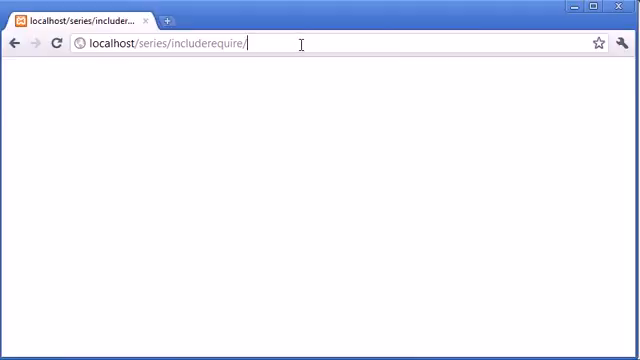
Load localhost/series/includerequire/header.inc.php in Chrome to see the My page heading
type("header.inc.php")
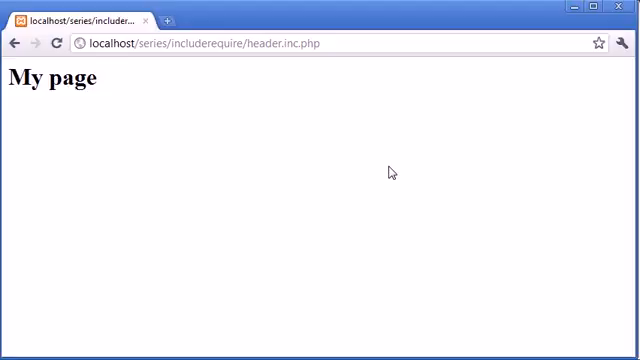
left_click(17, 43)
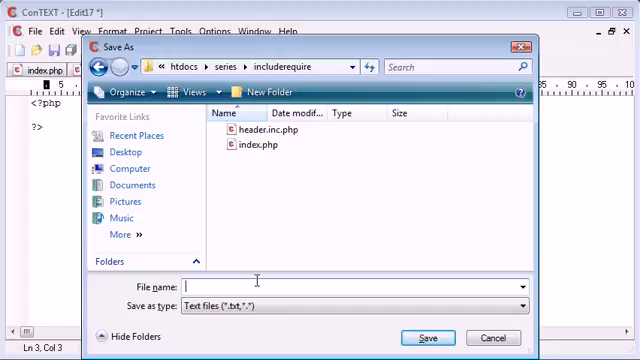
Save the new file as anotherpage.php in includerequire and check all three file tabs
type("anotherpage.php")
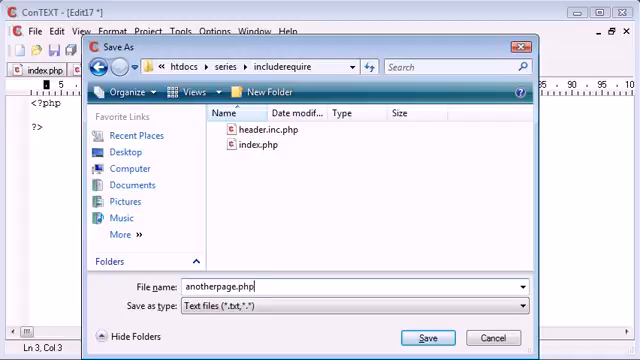
left_click(429, 336)
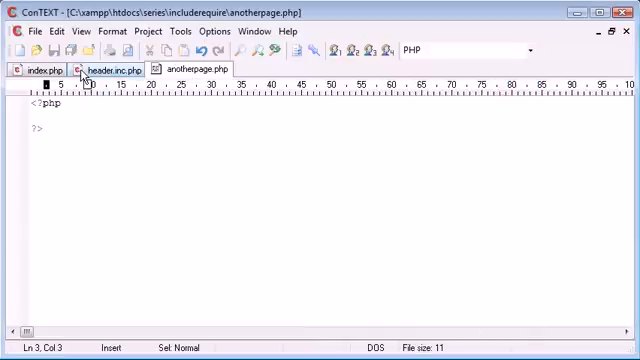
left_click(32, 68)
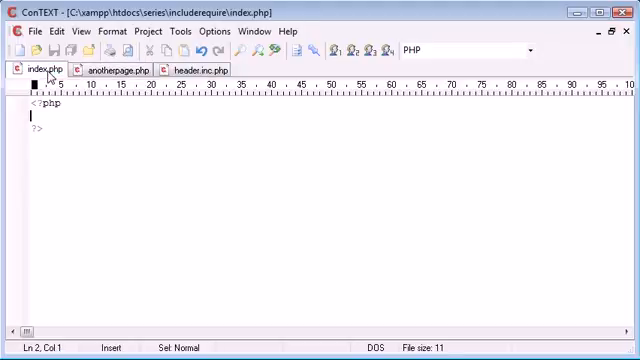
left_click(113, 70)
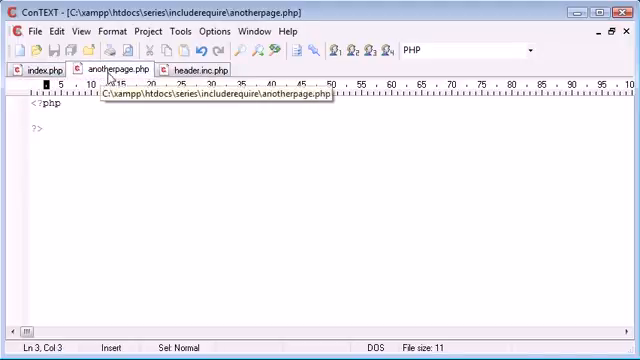
left_click(198, 68)
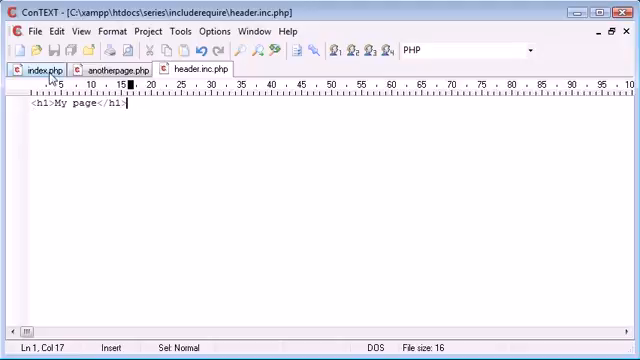
In index.php, set $var = 'String' and echo $var
left_click(44, 67)
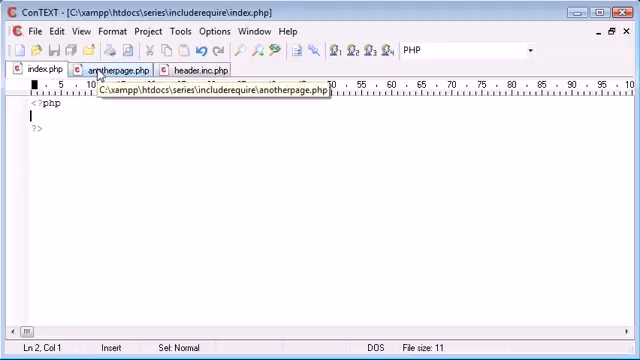
type("echo '")
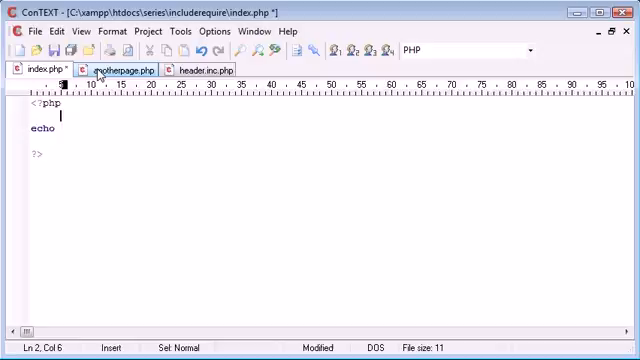
type("$var")
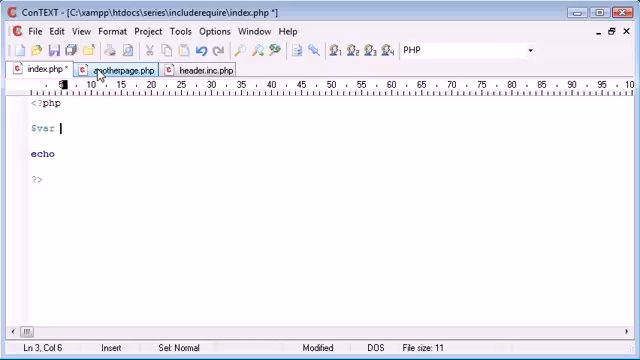
type("= '';")
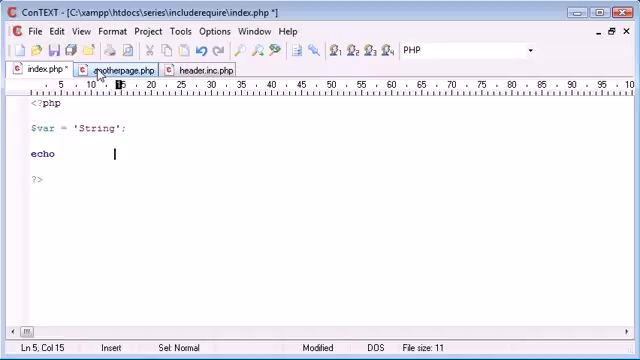
type("$")
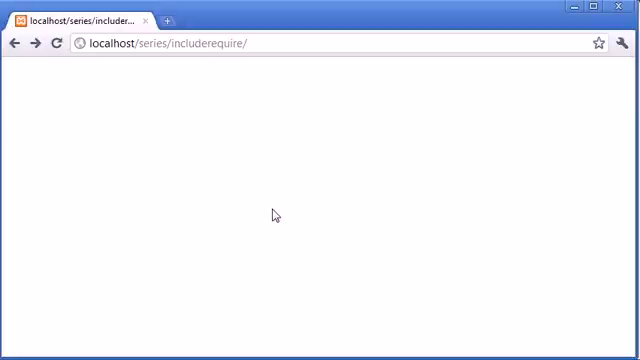
In anotherpage.php, set $var = 10 and echo $var
left_click(51, 43)
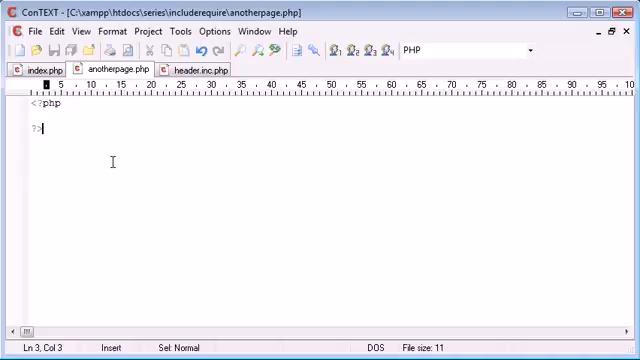
type("$var")
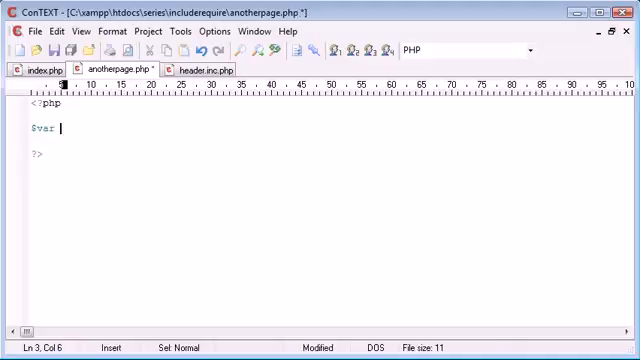
type("= 10;")
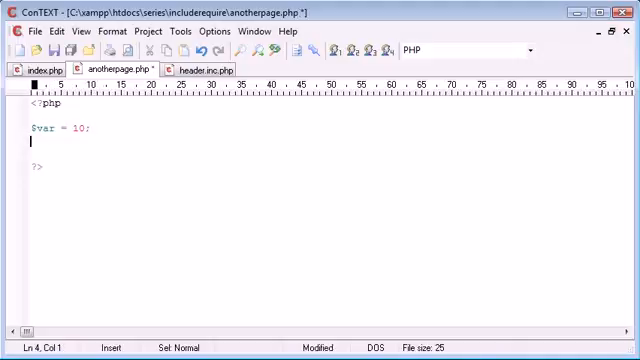
type("echo $")
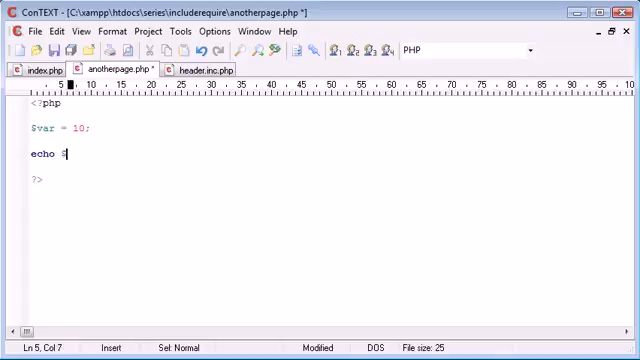
type("var;")
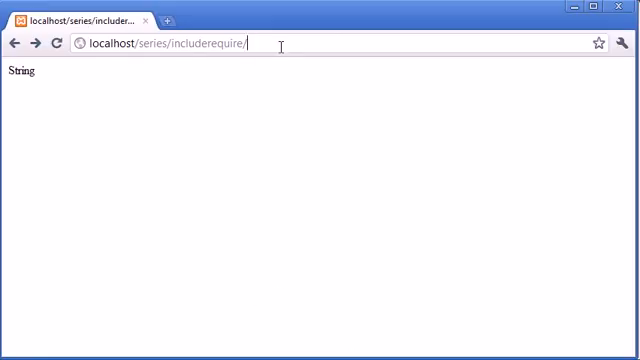
After the index page prints String, type anotherpage into Chrome's address bar
type("anotherpage")
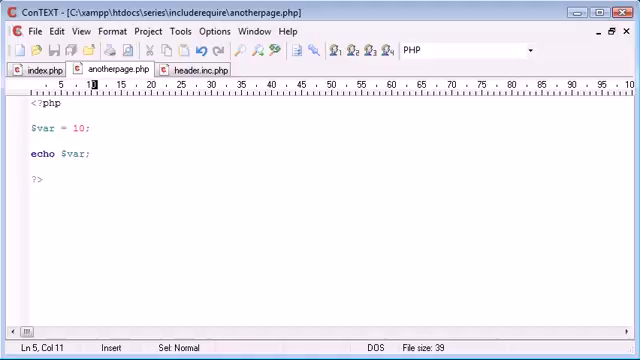
mouse_move(150, 335)
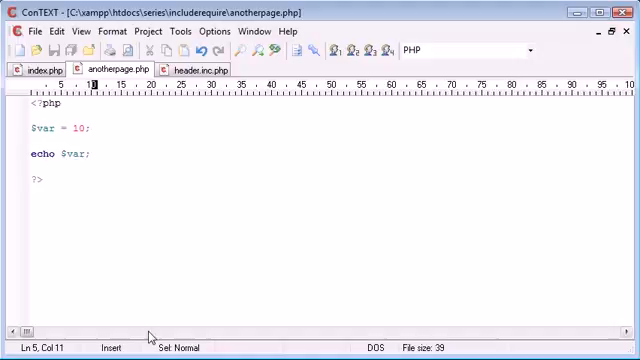
Add an include "header.inc.php"; line after the opening PHP tag in index.php
left_click(199, 67)
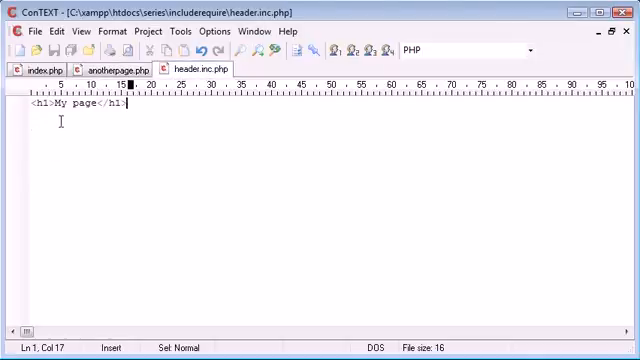
left_click(112, 67)
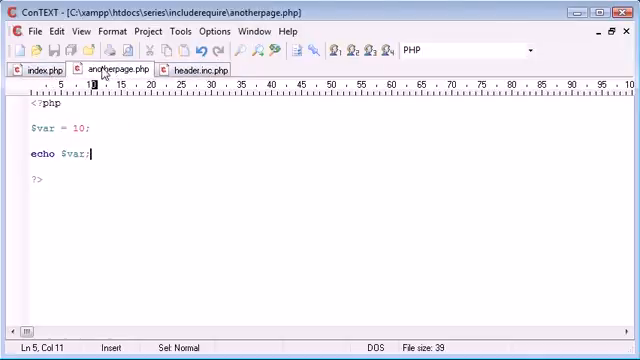
left_click(42, 68)
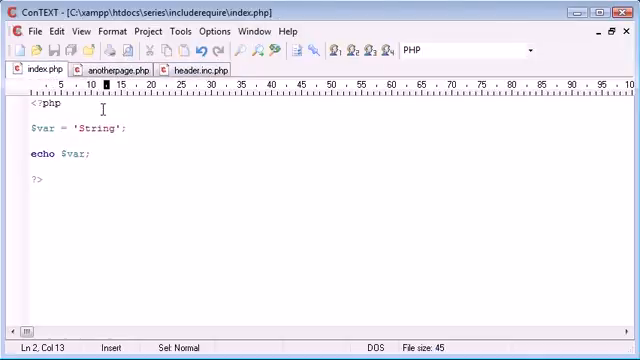
left_click(100, 100)
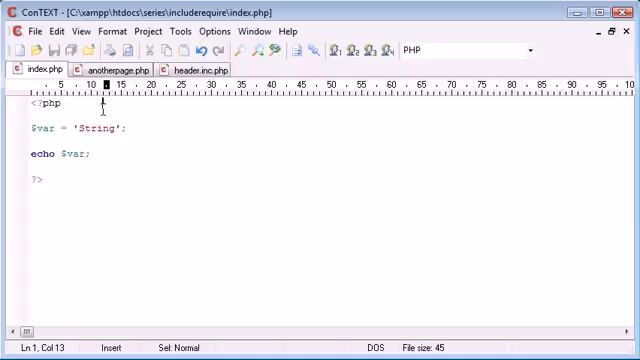
key("Return")
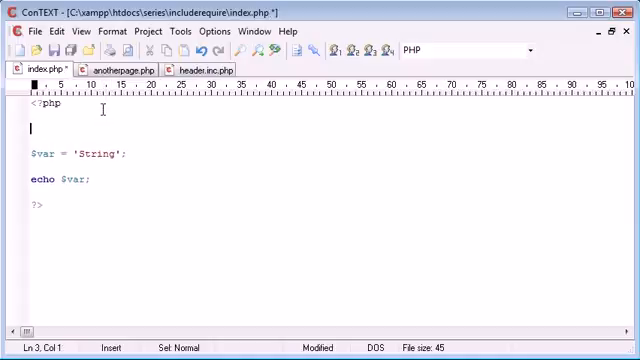
type("include '';")
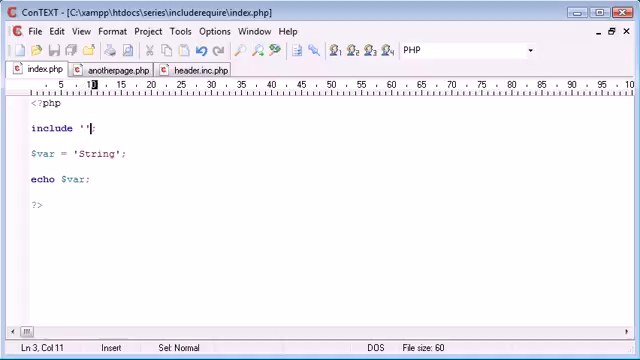
key("BackSpace")
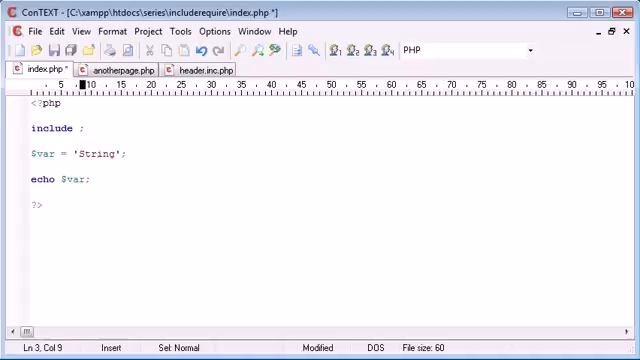
type("\"\"")
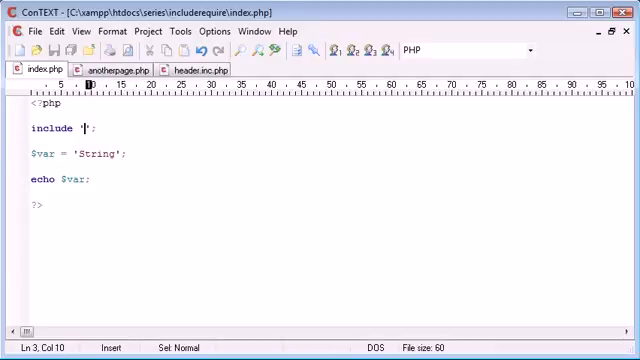
type("heade")
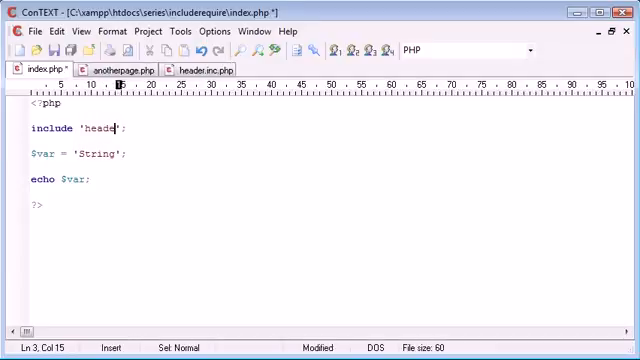
type("r.inc.php")
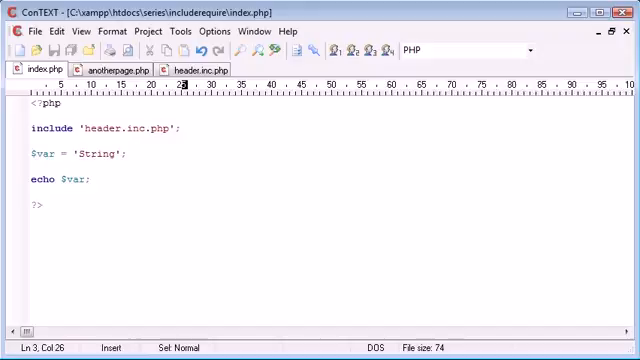
left_click(200, 68)
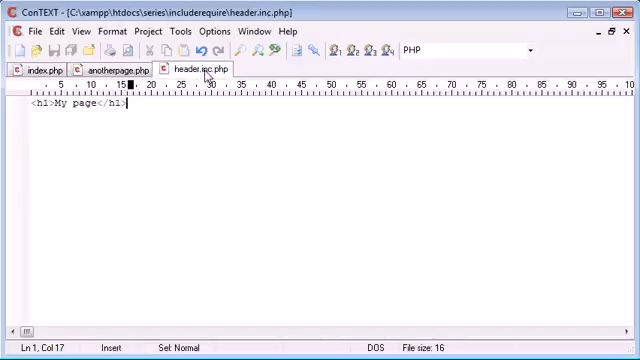
left_click(35, 68)
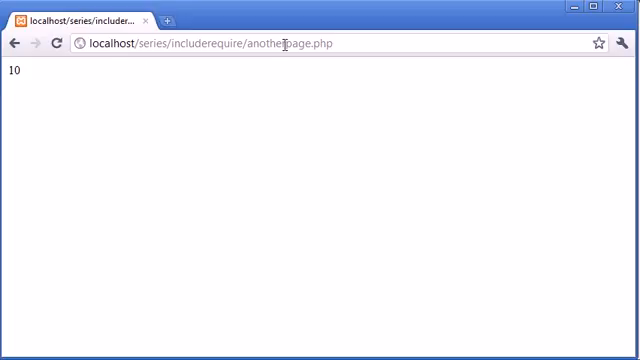
Remove anotherpage.php from Chrome's URL to load the includerequire index page
left_click(200, 43)
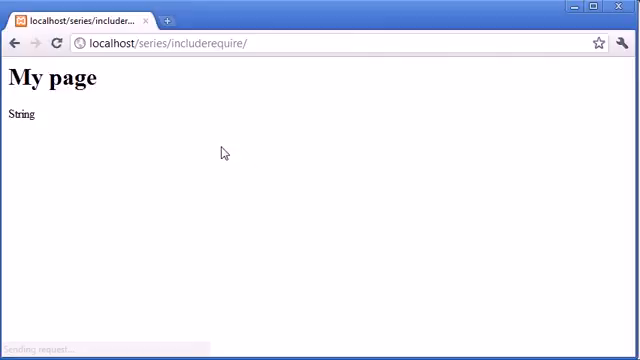
double_click(50, 77)
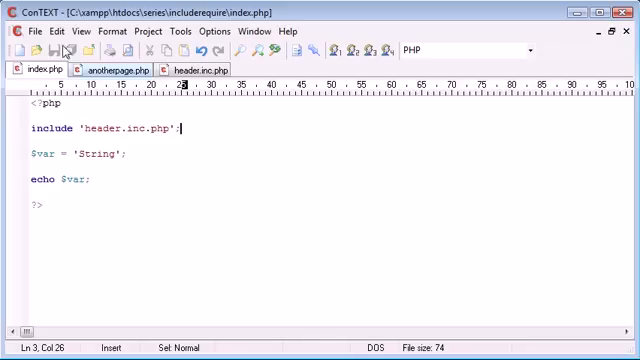
mouse_move(125, 138)
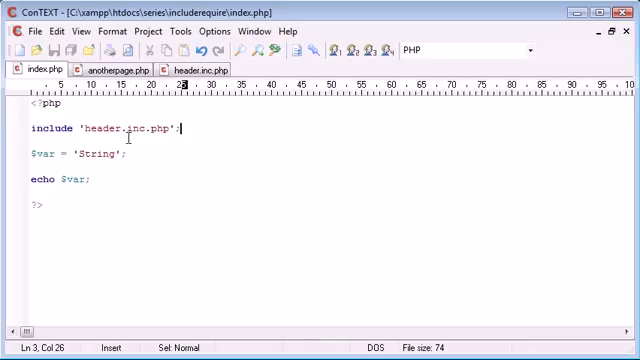
Add include 'header.inc.php'; to anotherpage.php above $var = 10
left_click(120, 70)
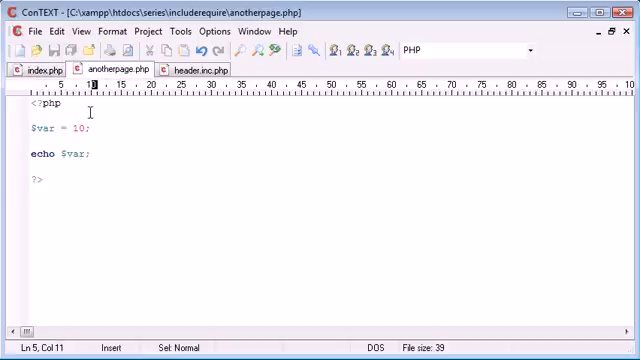
type("include")
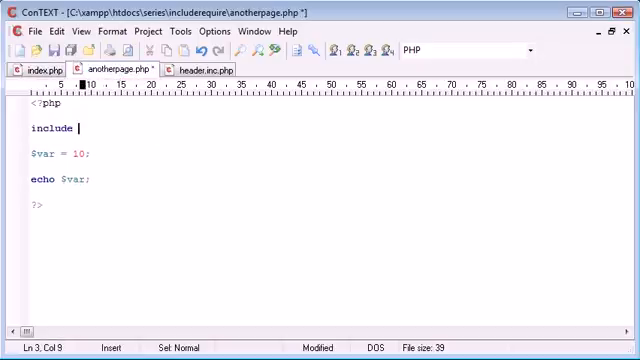
type("'header';")
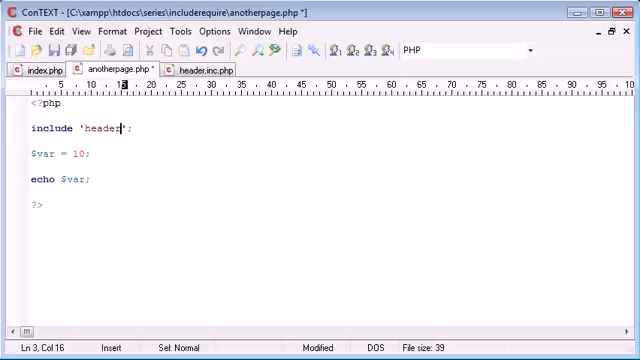
type(".inc.php")
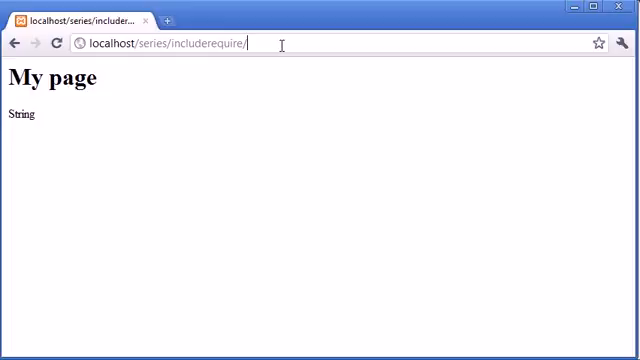
type("anotherpage.ph")
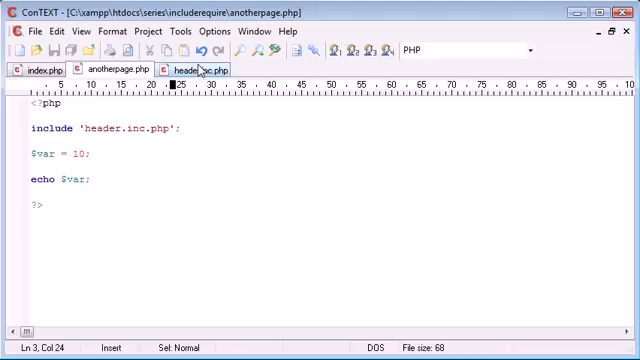
Change the h1 heading in header.inc.php to Alex's page
left_click(195, 68)
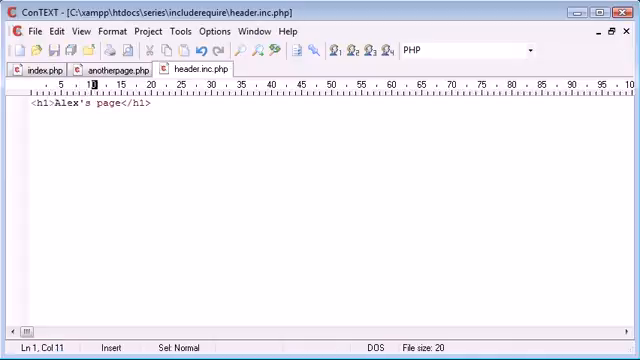
left_click(35, 67)
type("<c")
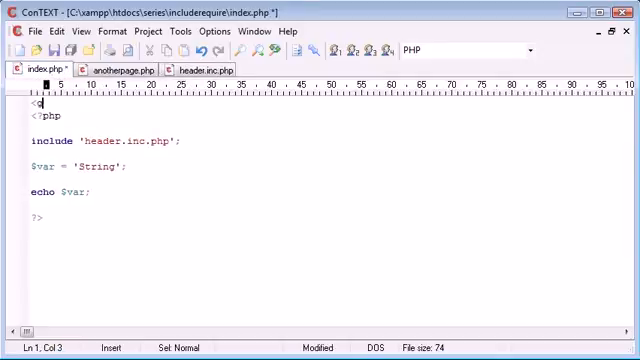
type("h1></h1>")
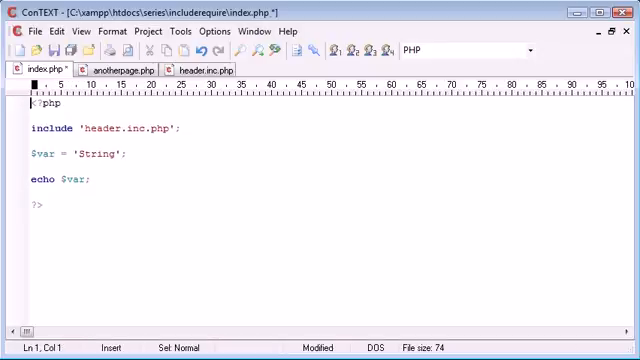
left_click(125, 68)
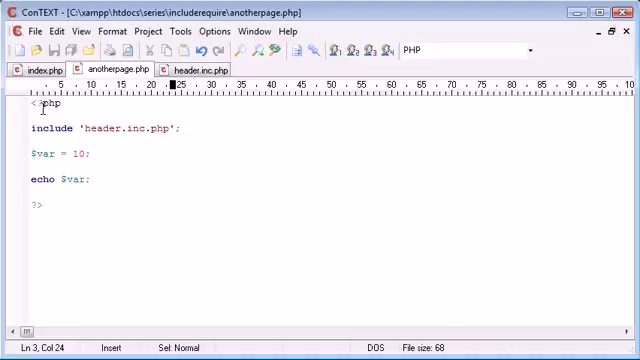
left_click(197, 67)
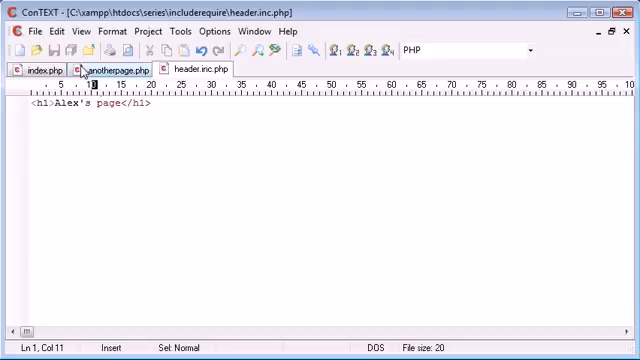
Delete the $var lines so index.php echoes $var1 and anotherpage.php echoes $var2
left_click(113, 67)
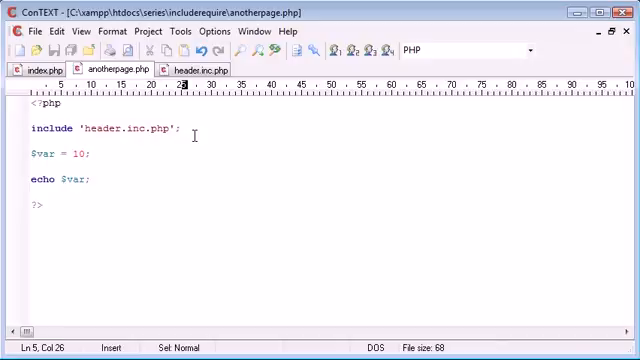
key("Delete")
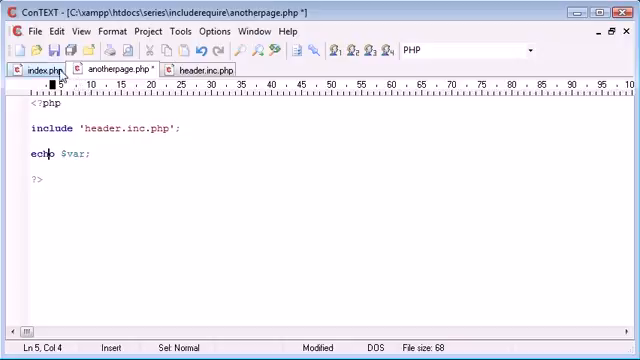
left_click(32, 68)
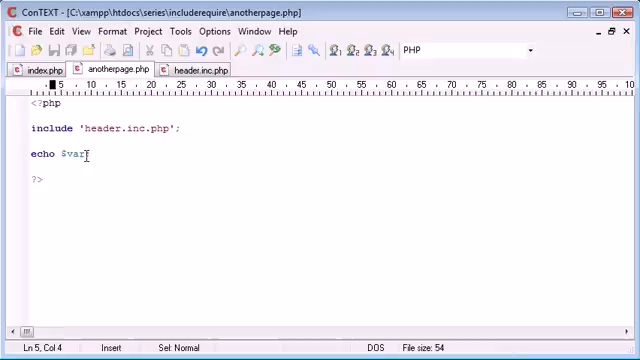
left_click(38, 67)
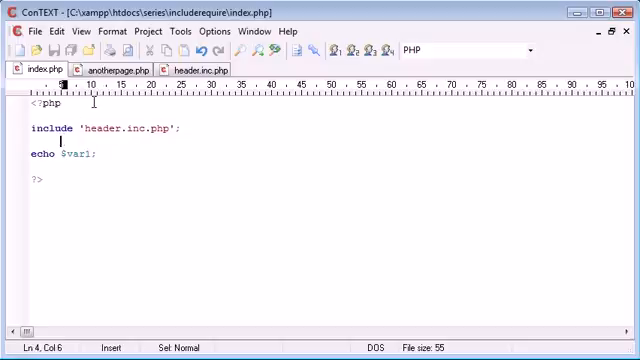
left_click(130, 68)
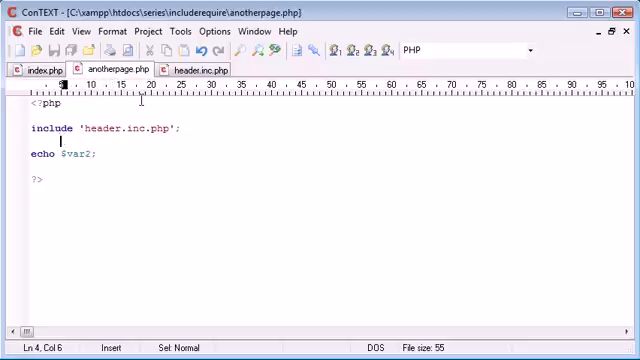
left_click(202, 67)
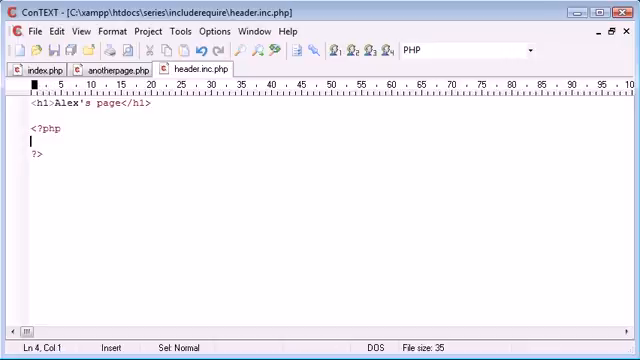
Type $var1 = 'String'; and a $var2 line into header.inc.php's PHP block
type("$var")
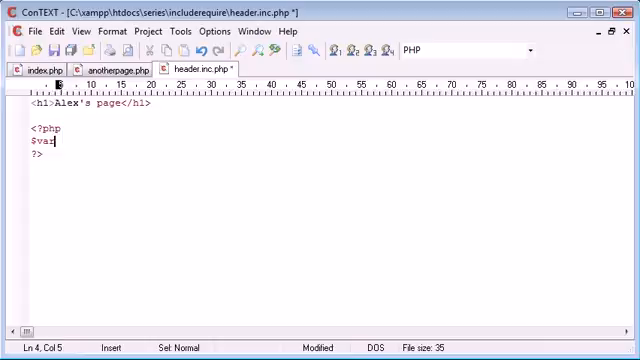
type("r1 = ''")
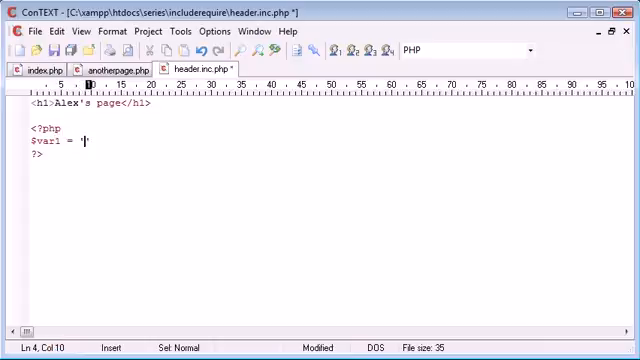
type("String';")
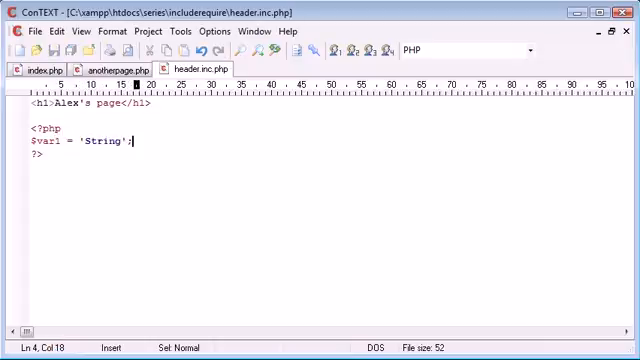
type("$var2")
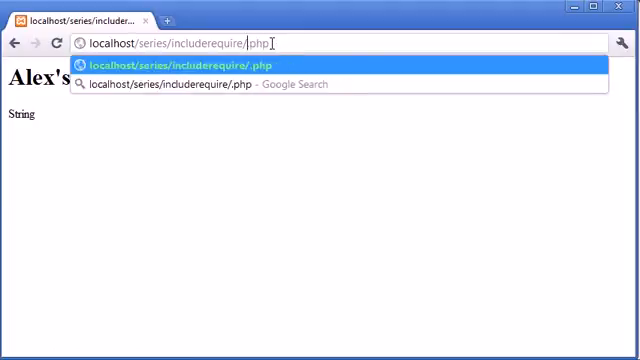
Load anotherpage.php in Chrome by completing the address with 'ano'
type("ano")
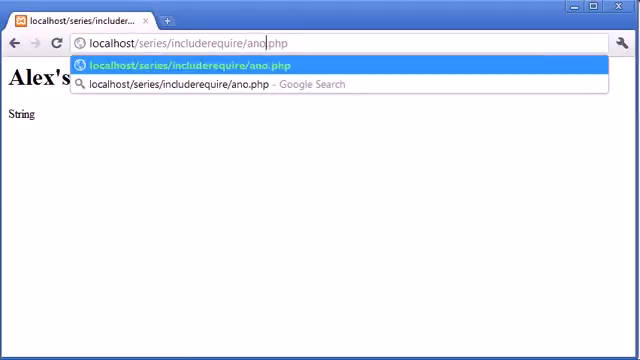
key("Return")
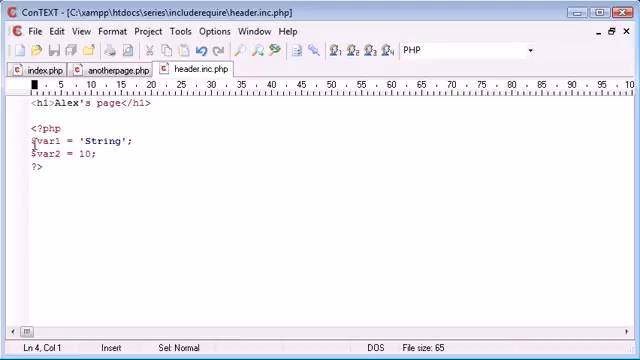
left_click(105, 67)
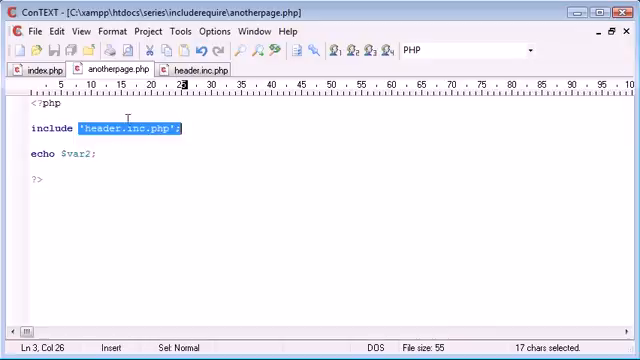
left_click(44, 68)
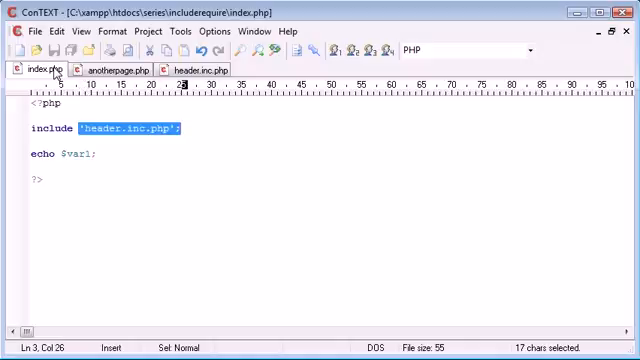
left_click(99, 157)
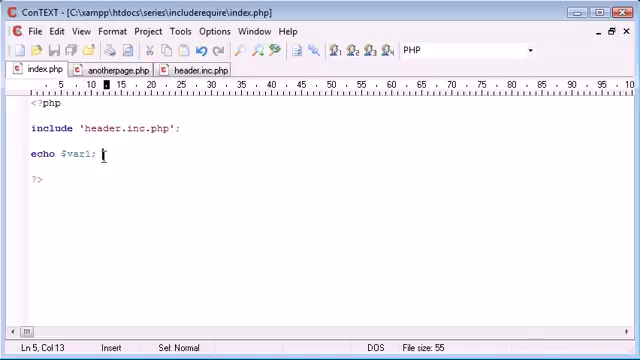
left_click(115, 68)
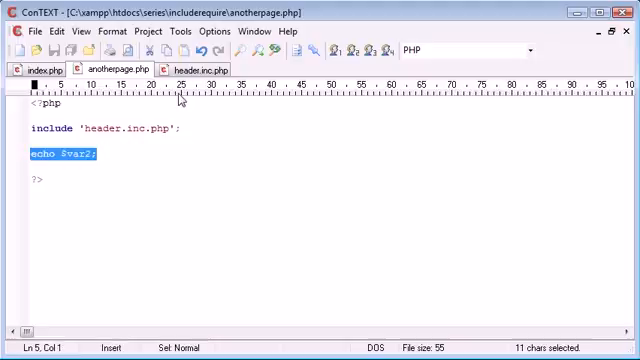
left_click(197, 67)
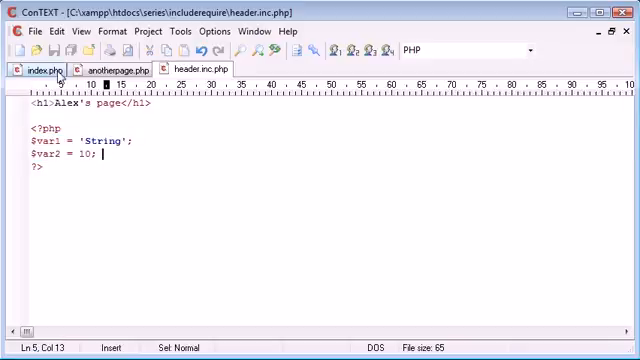
left_click(32, 67)
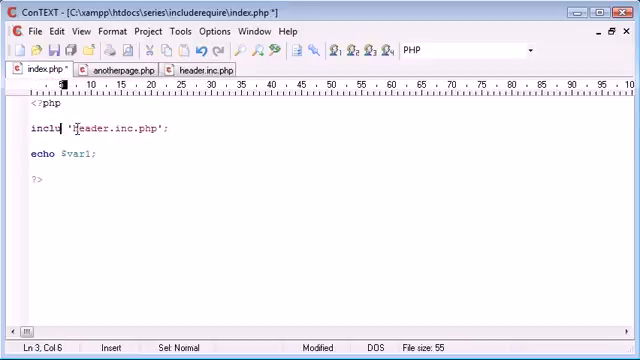
type("require")
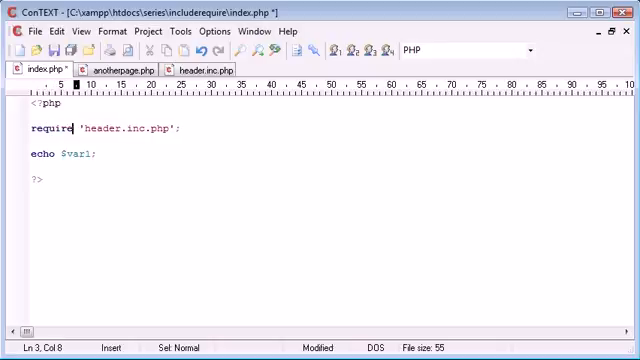
left_click(114, 68)
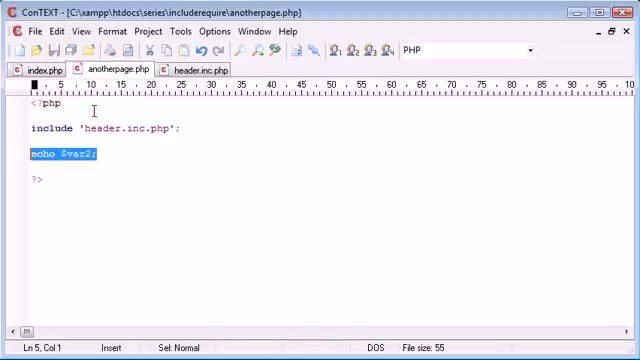
key("Delete")
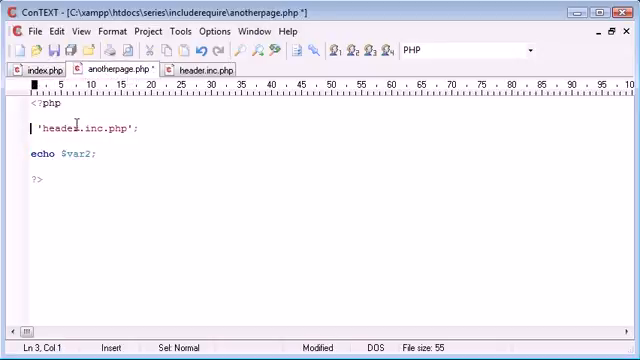
type("require")
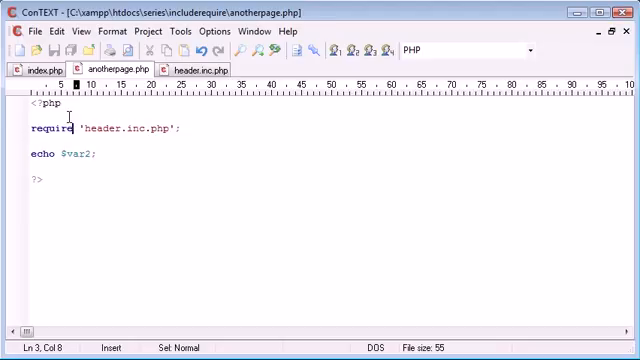
type("include")
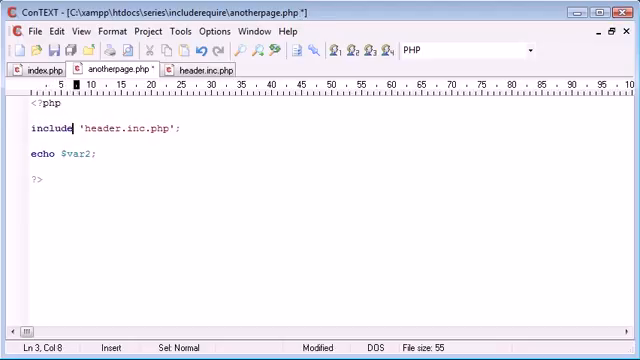
left_click(42, 68)
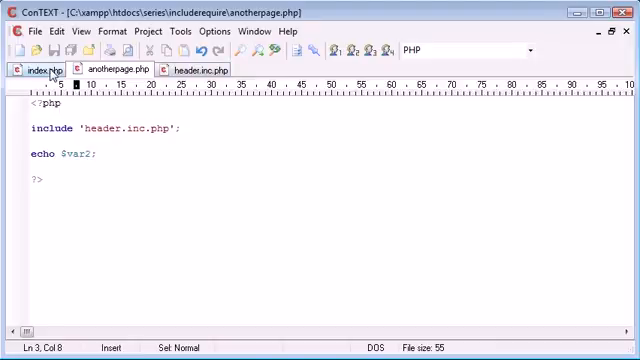
left_click(35, 67)
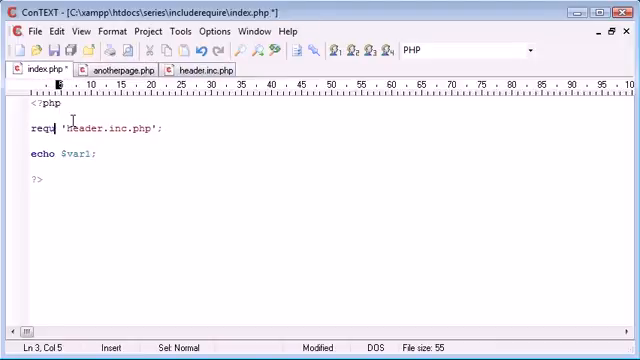
type("include")
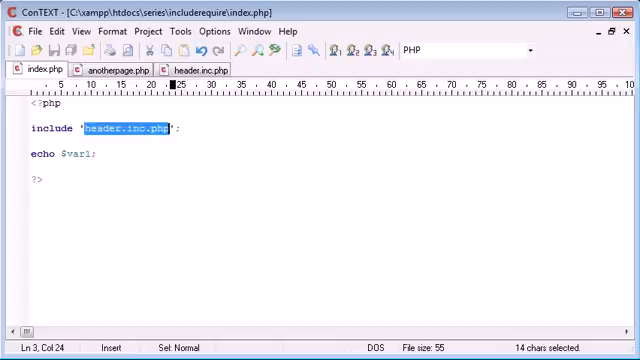
Change the included file to doesntexist.php in index.php and anotherpage.php
type("non';")
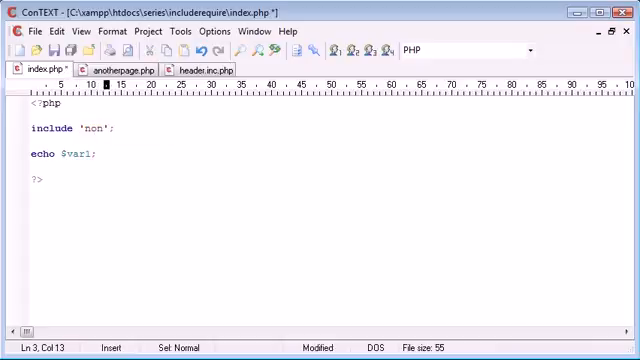
type("doesntexist.php")
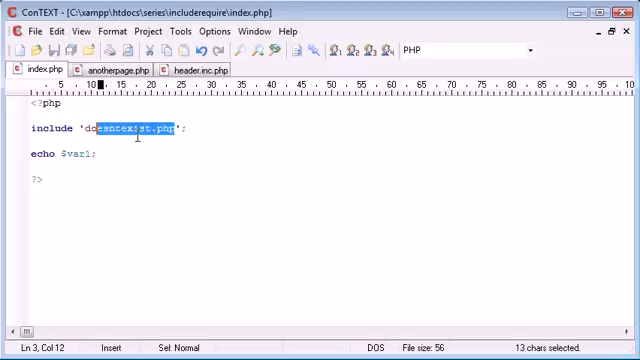
left_click(122, 70)
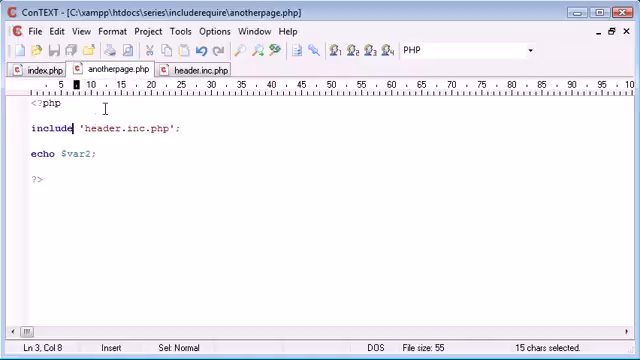
type("doesntexist.php")
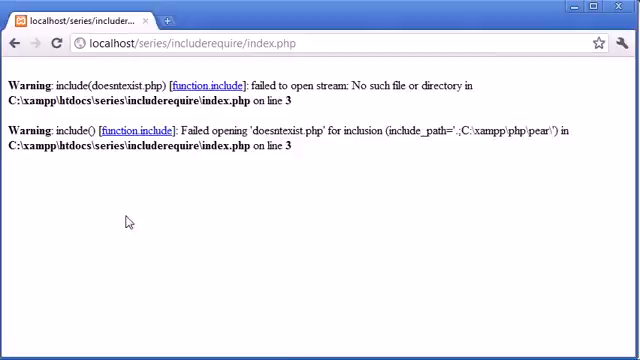
mouse_move(28, 174)
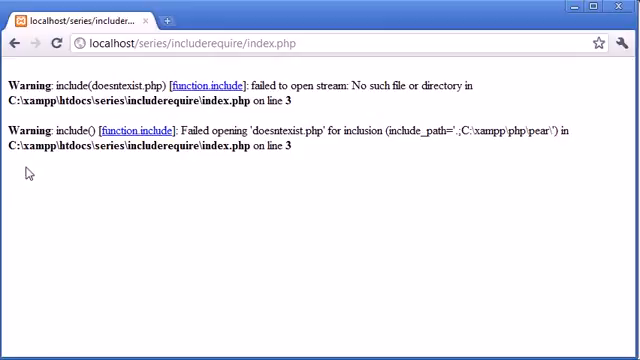
mouse_move(22, 177)
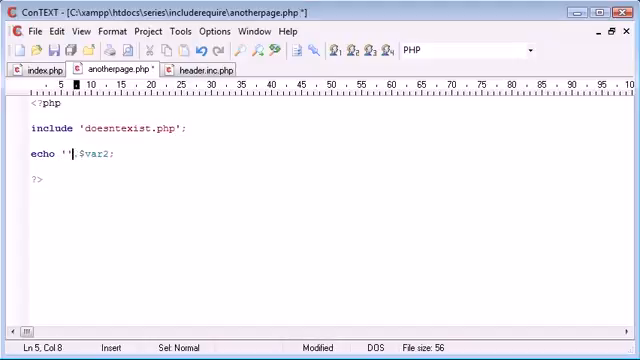
Label echoes with 'Var2 is' and 'Var1 is', and retype index.php's include as require
type("Var2")
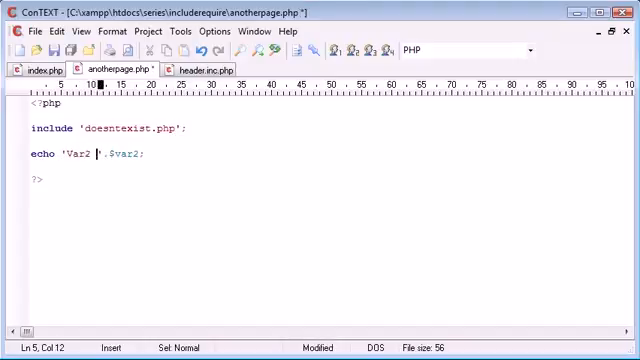
left_click(45, 68)
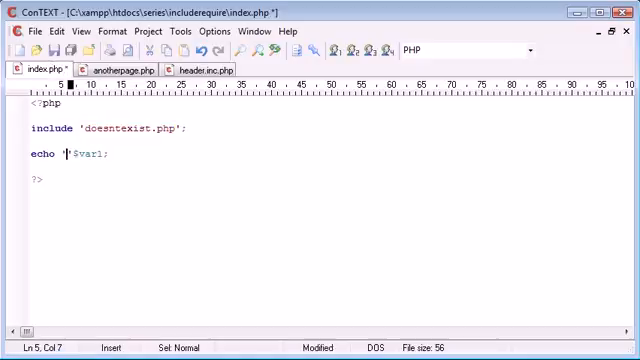
type("Var1 is")
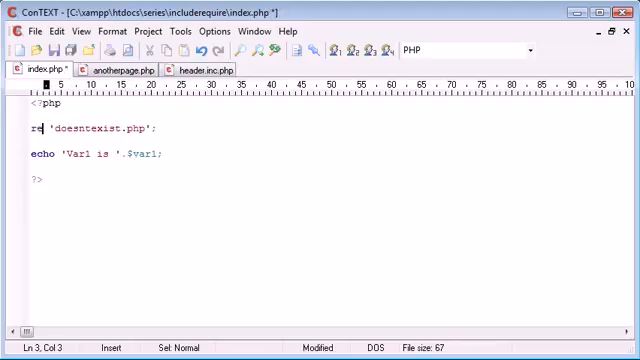
type("quire 'je';")
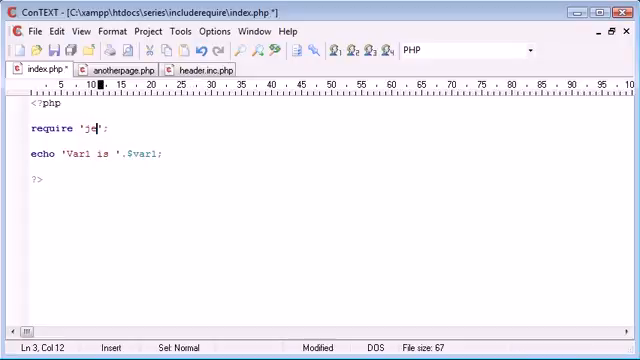
Point both pages back to header.inc.php and make anotherpage.php use require
type("header.inc.php")
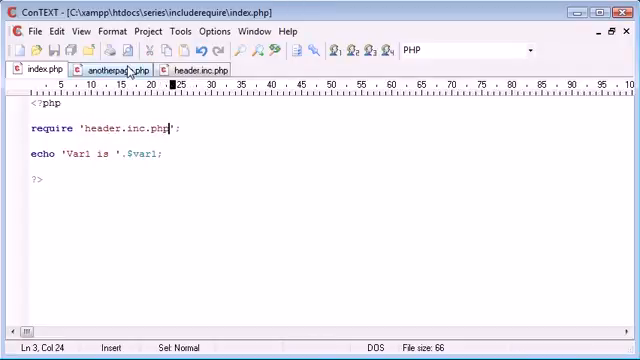
left_click(117, 68)
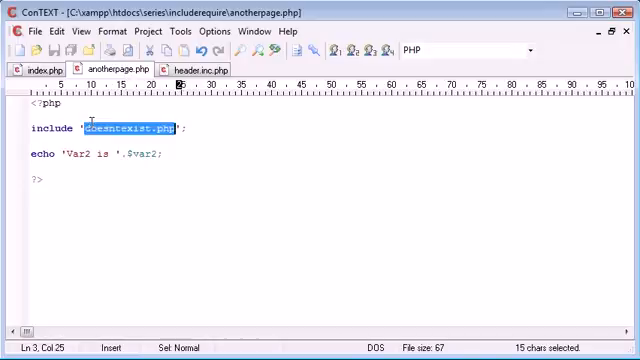
type("header.inc.")
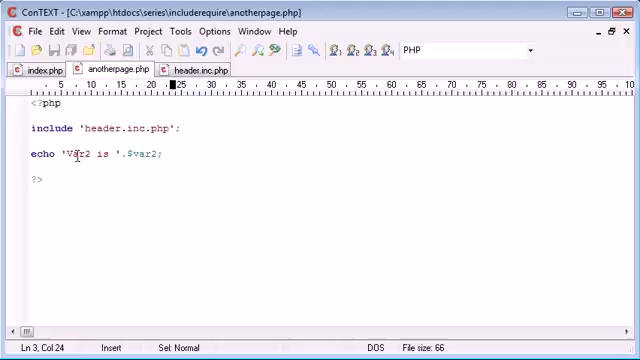
double_click(46, 128)
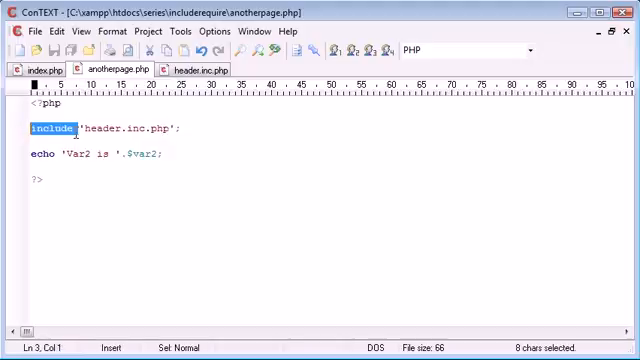
type("req")
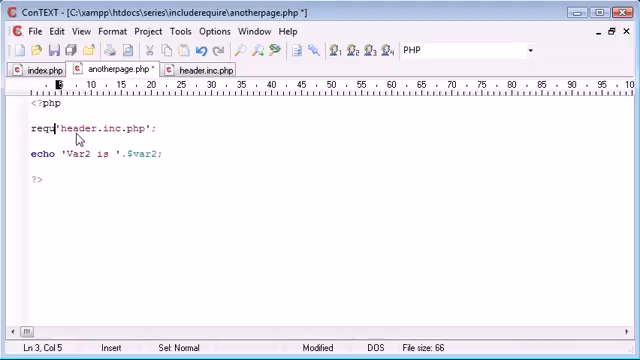
type("ire")
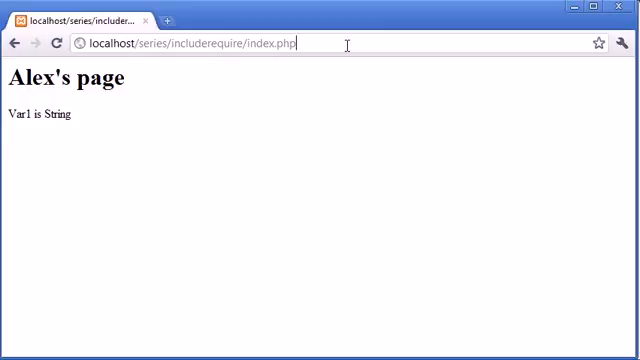
mouse_move(356, 167)
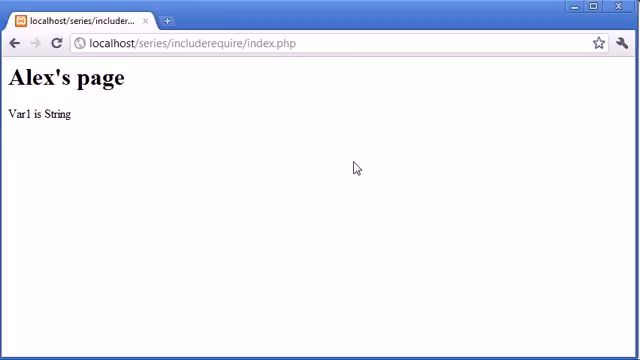
mouse_move(356, 167)
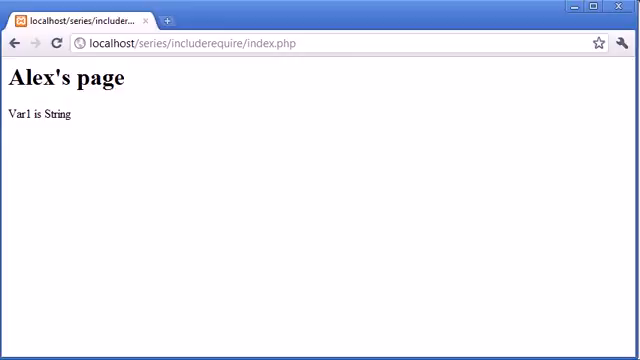